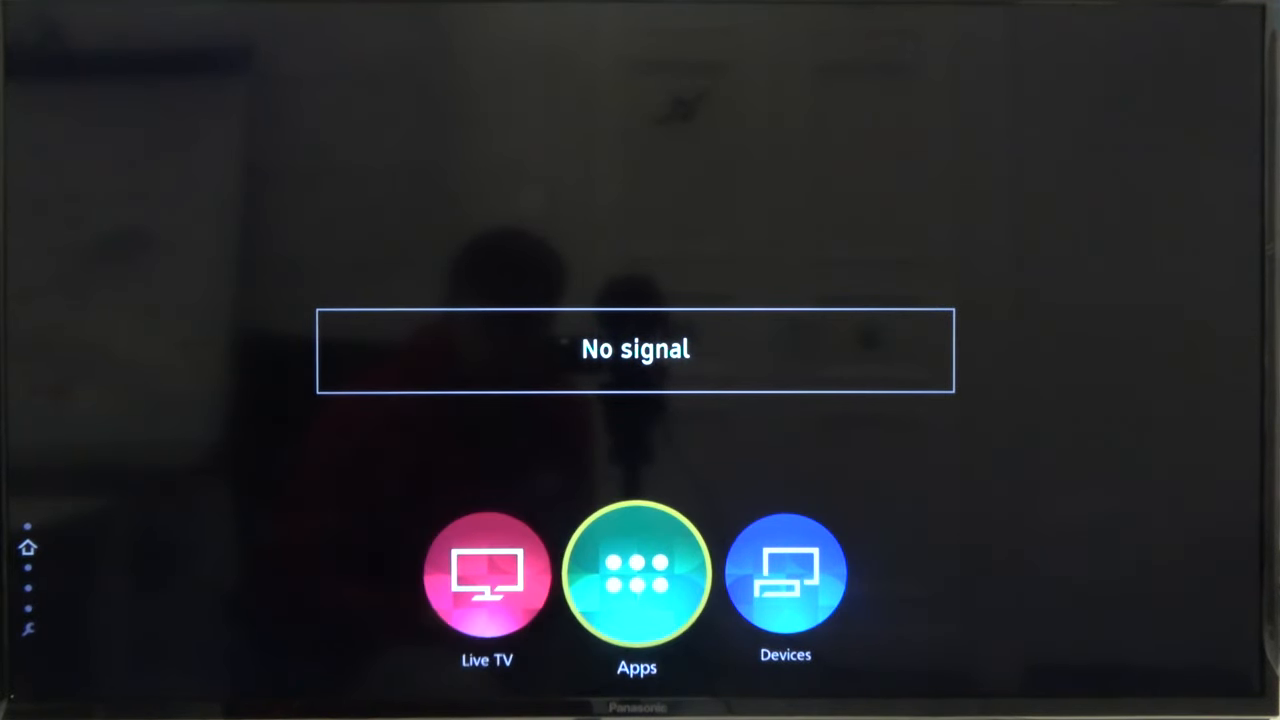
- Open the Apps screen from the Home screen's Apps tile
click(636, 574)
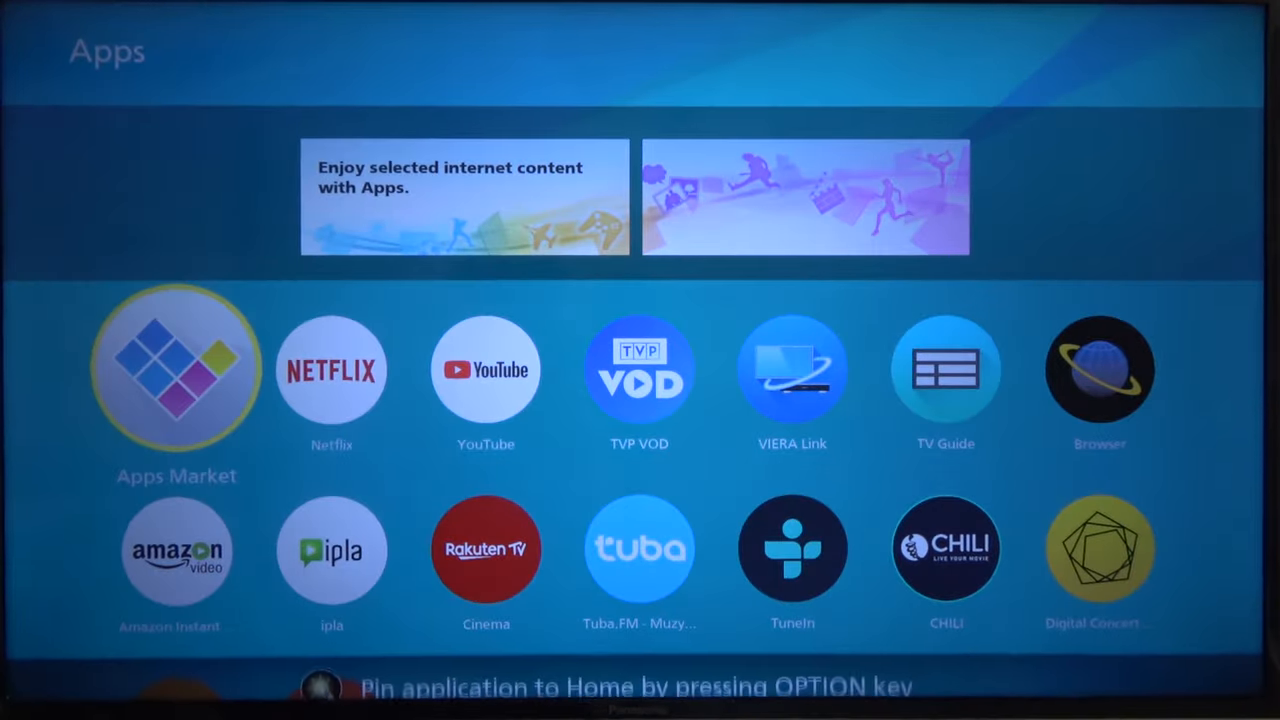